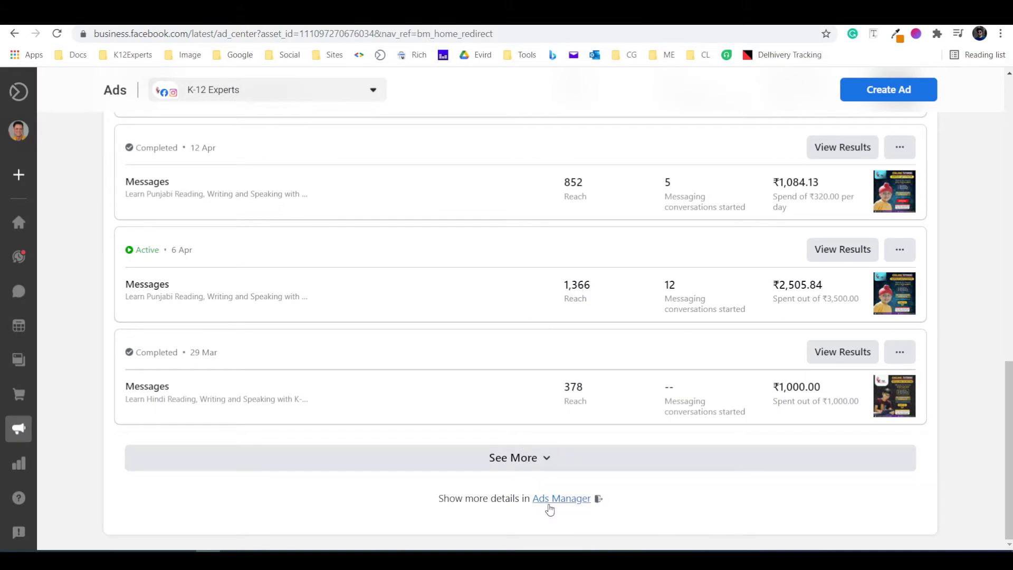
Step: Go from the ads overview to the full campaign list in Ads Manager
click(561, 498)
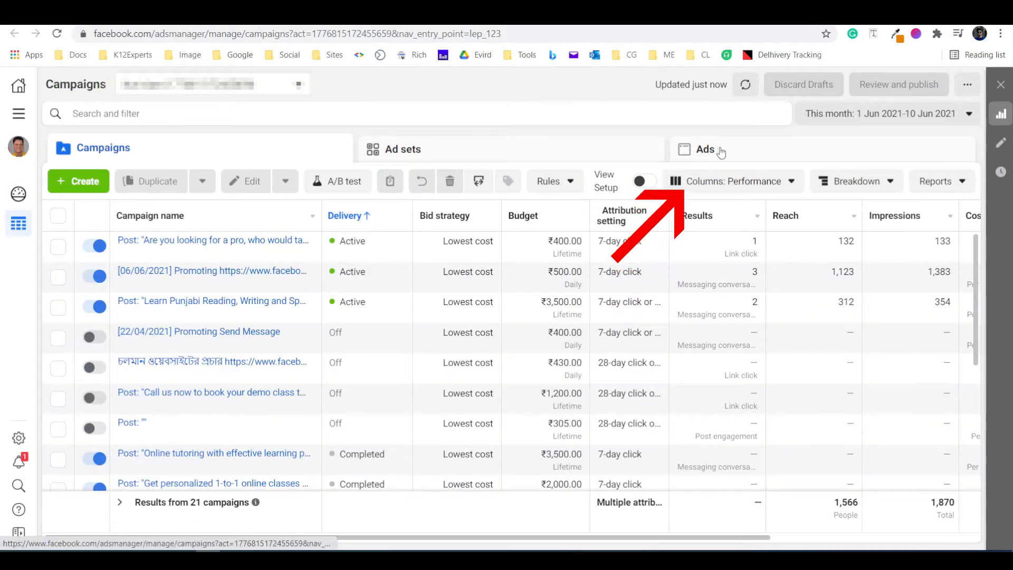
Step: Switch to the Ads list and choose the active Punjabi reading ad at the top
click(705, 149)
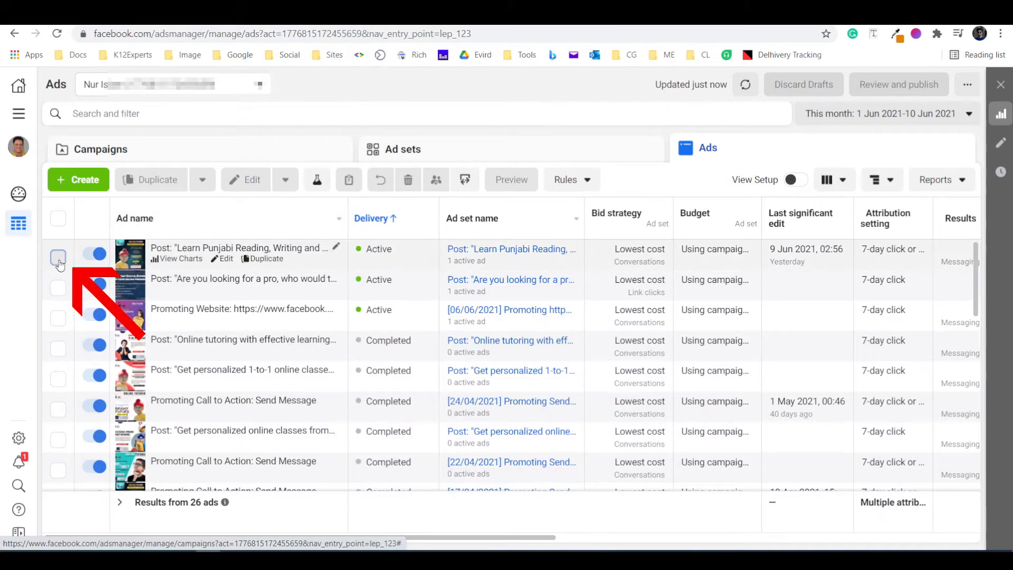
click(58, 257)
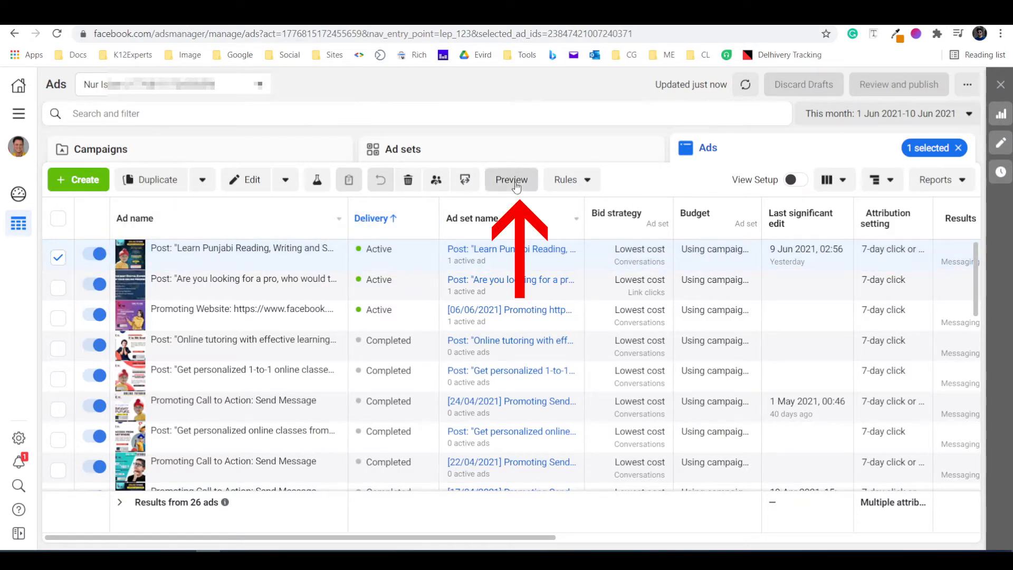
Step: Preview the Punjabi reading ad and create a shareable preview link via 'Share a link'
click(510, 179)
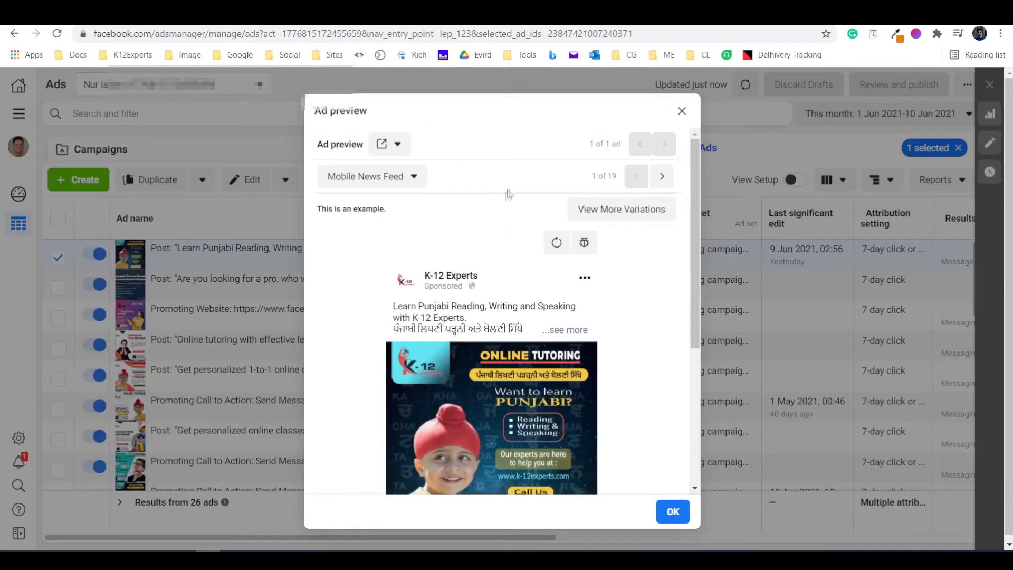
mouse_move(476, 192)
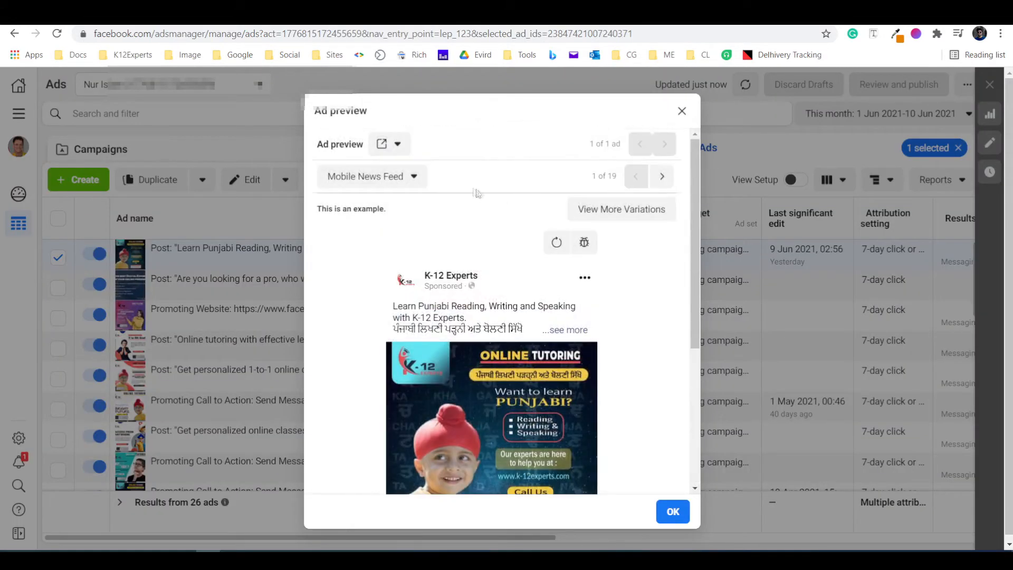
click(404, 144)
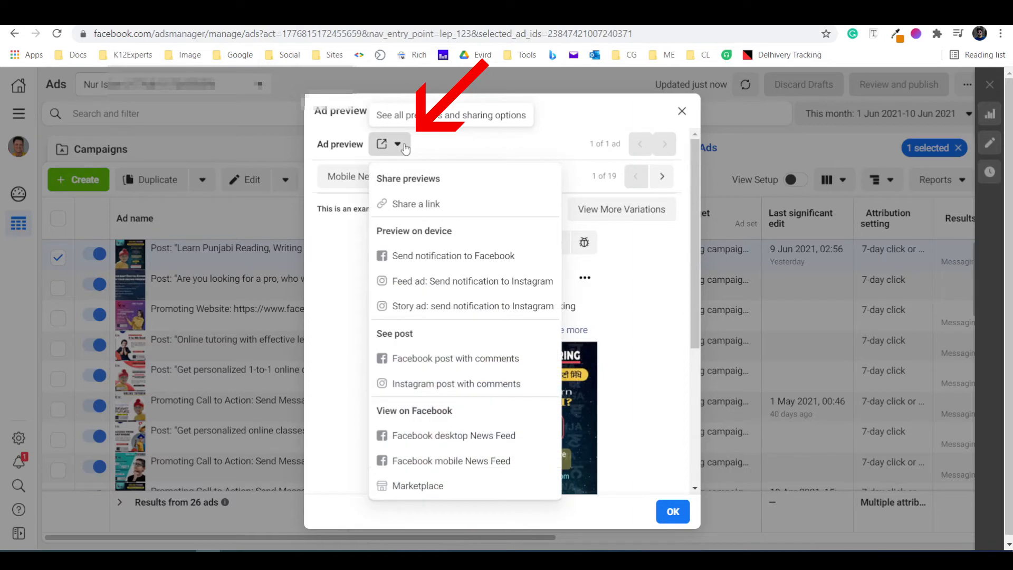
mouse_move(414, 208)
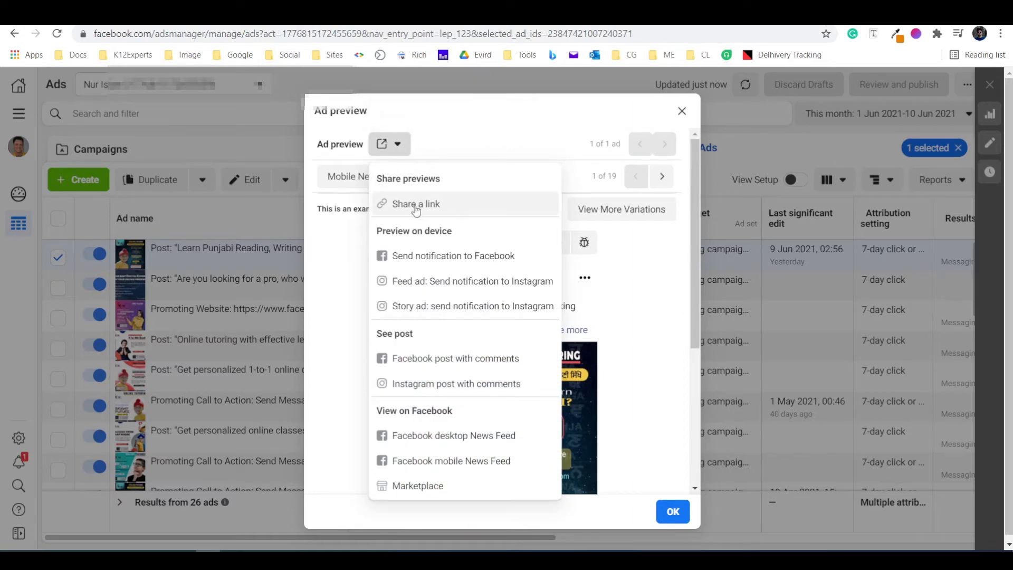
click(415, 204)
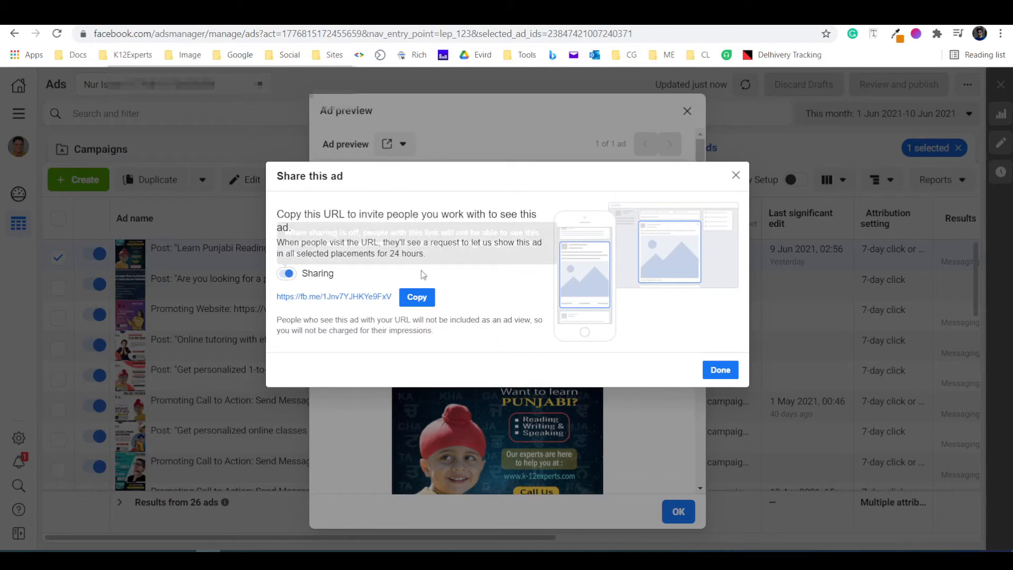
Step: Copy the fb.me preview link and load it, reaching the K-12 Experts share confirmation page
click(417, 296)
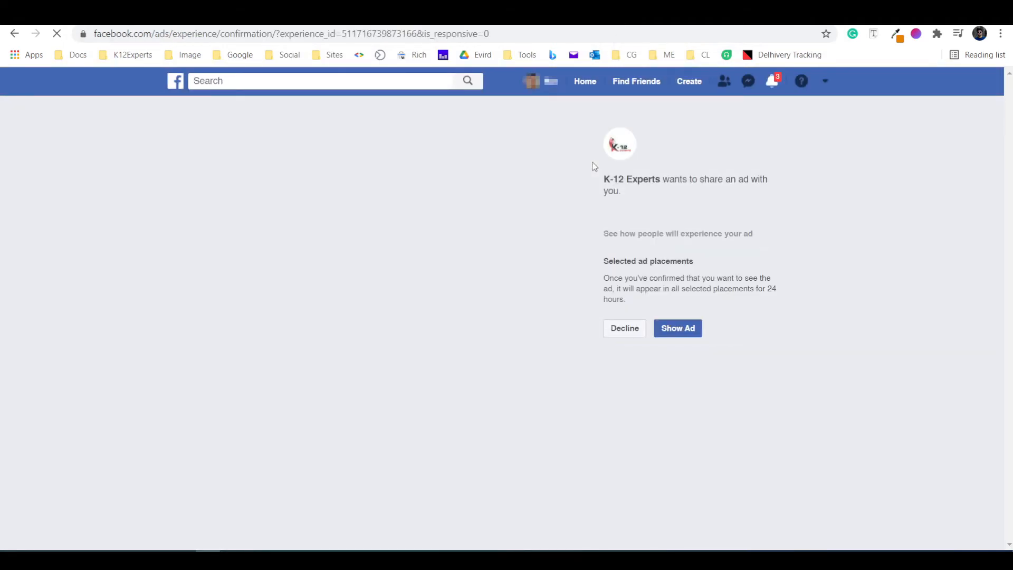
Step: Show the shared ad in Desktop News Feed, then Mobile Marketplace feed, ending on Desktop News Feed
click(677, 328)
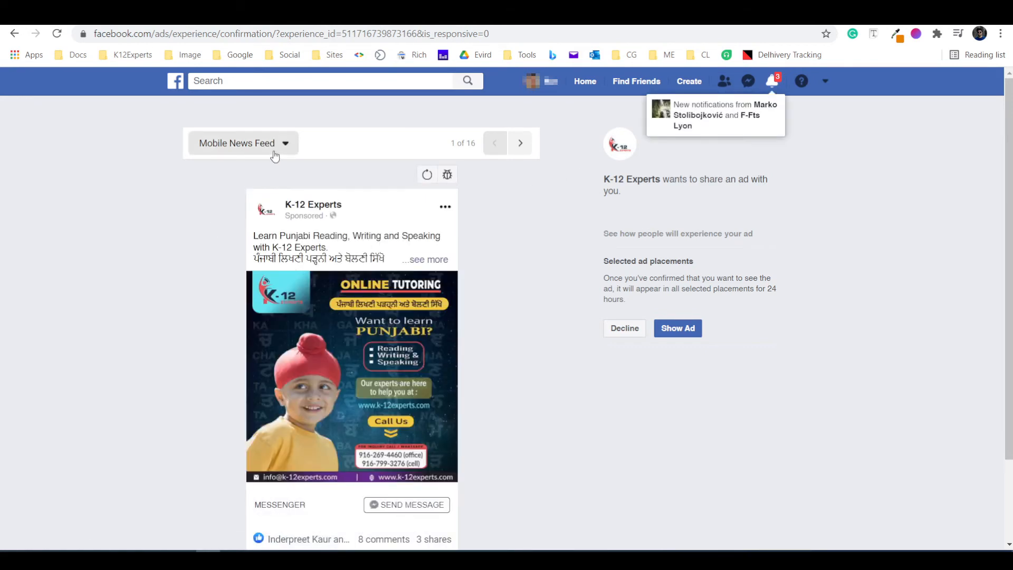
click(242, 142)
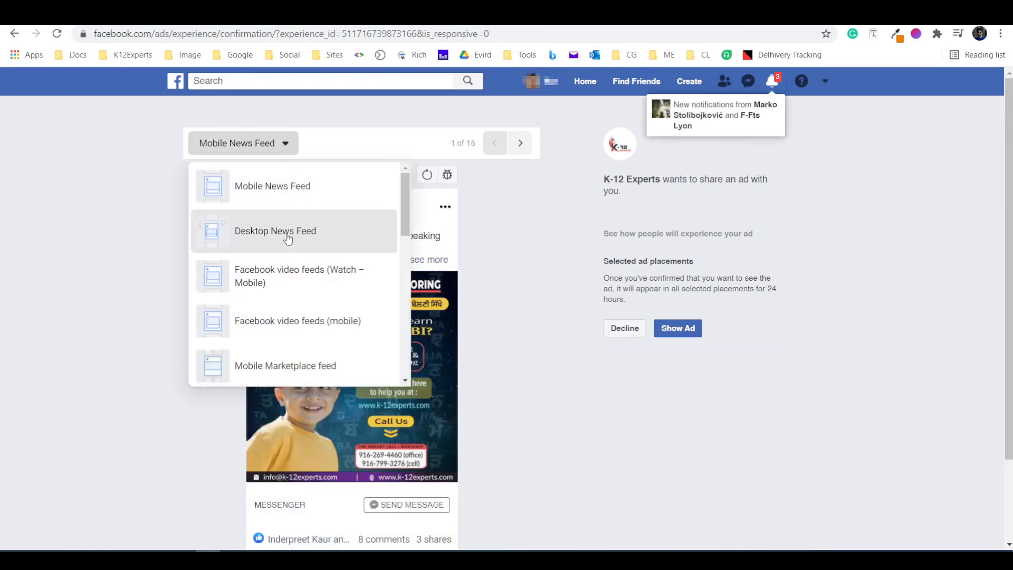
click(275, 231)
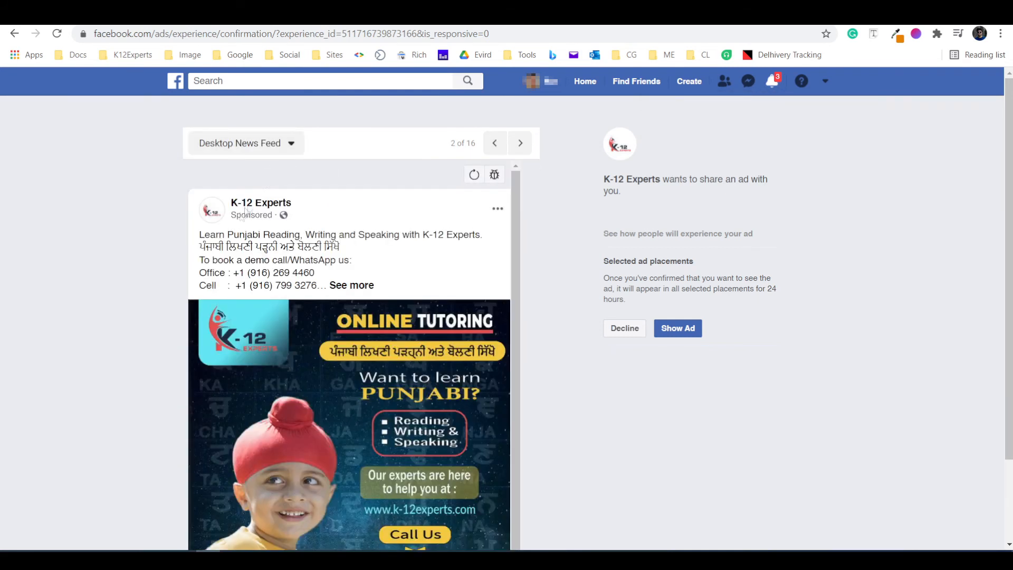
click(243, 142)
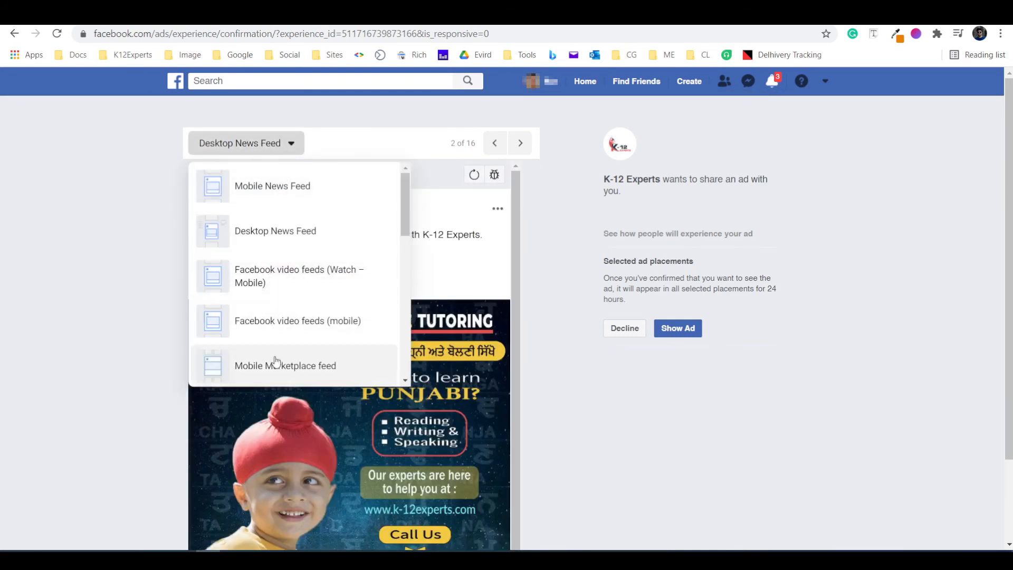
click(284, 365)
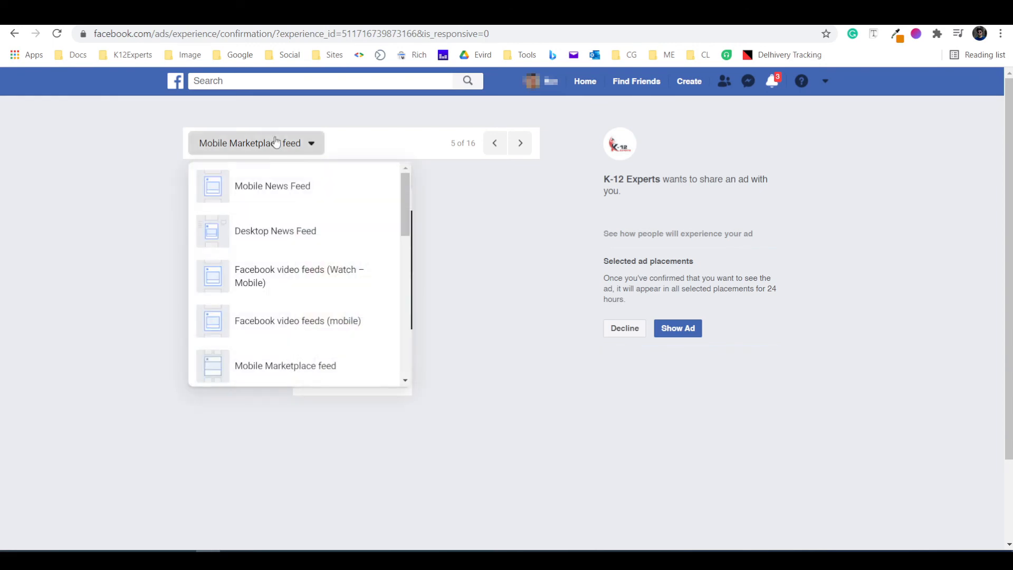
click(274, 231)
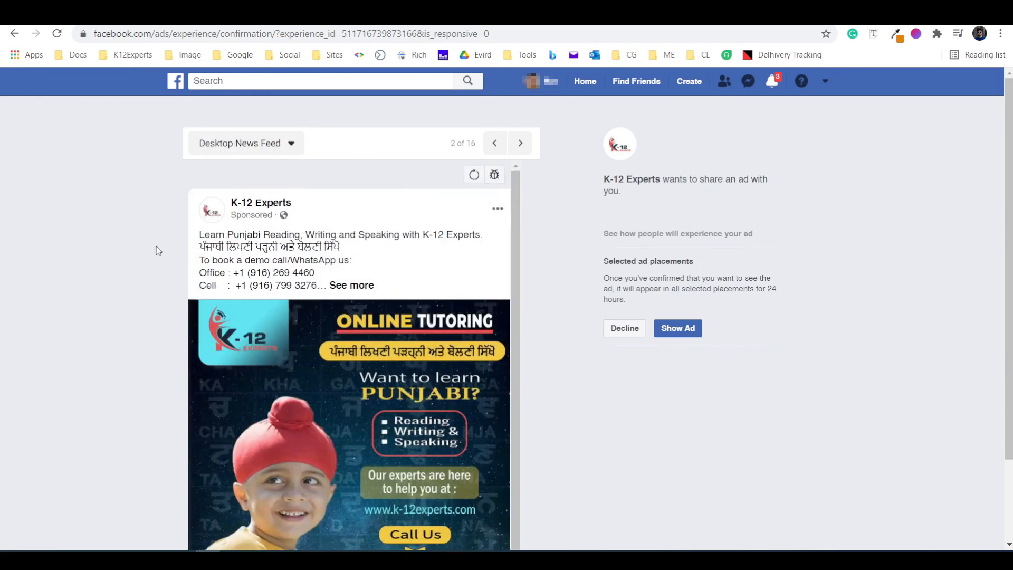
scroll(down, 3)
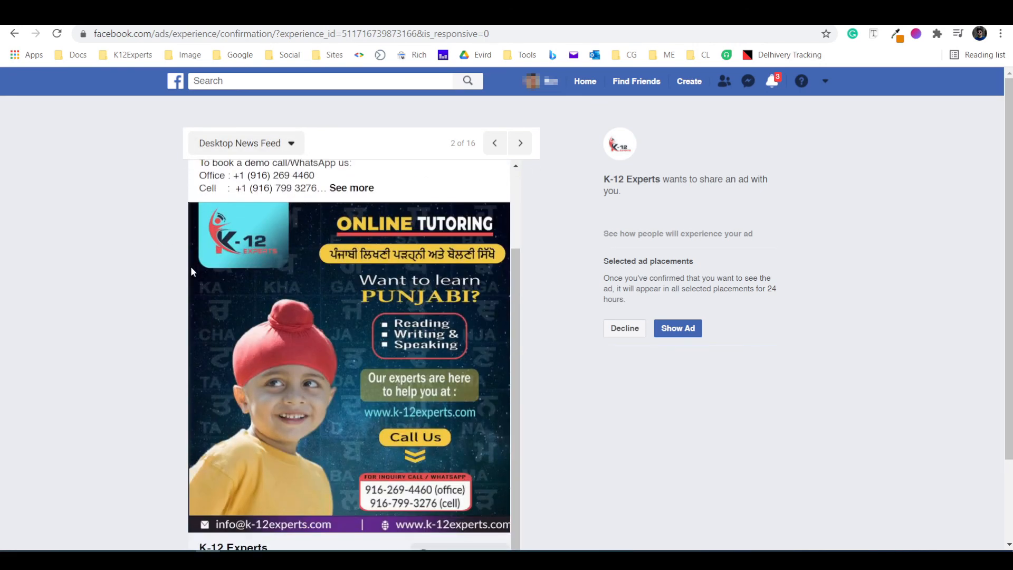